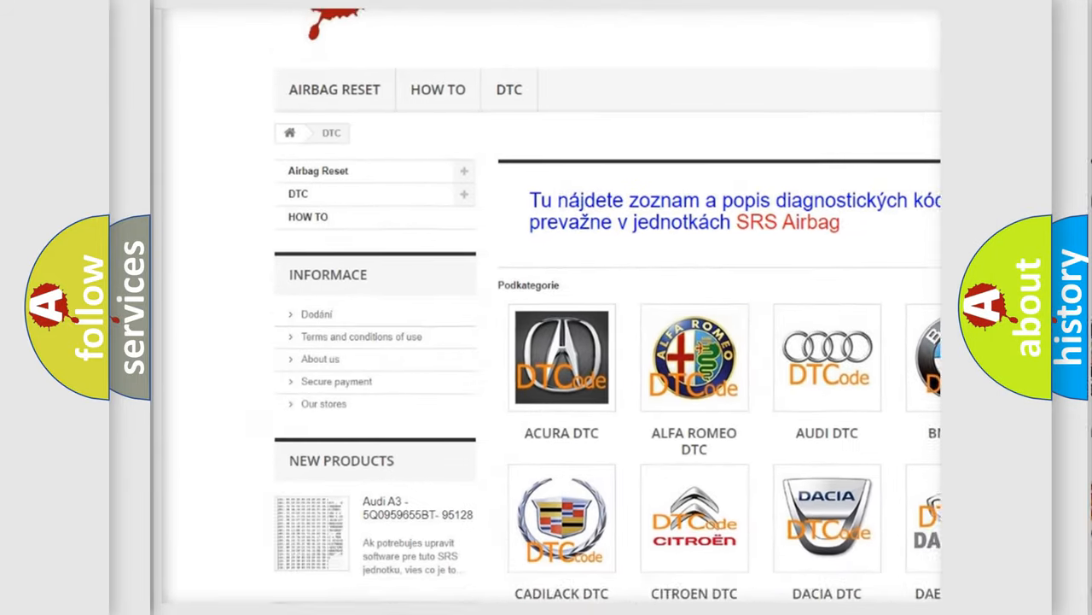
pyautogui.scroll(-3)
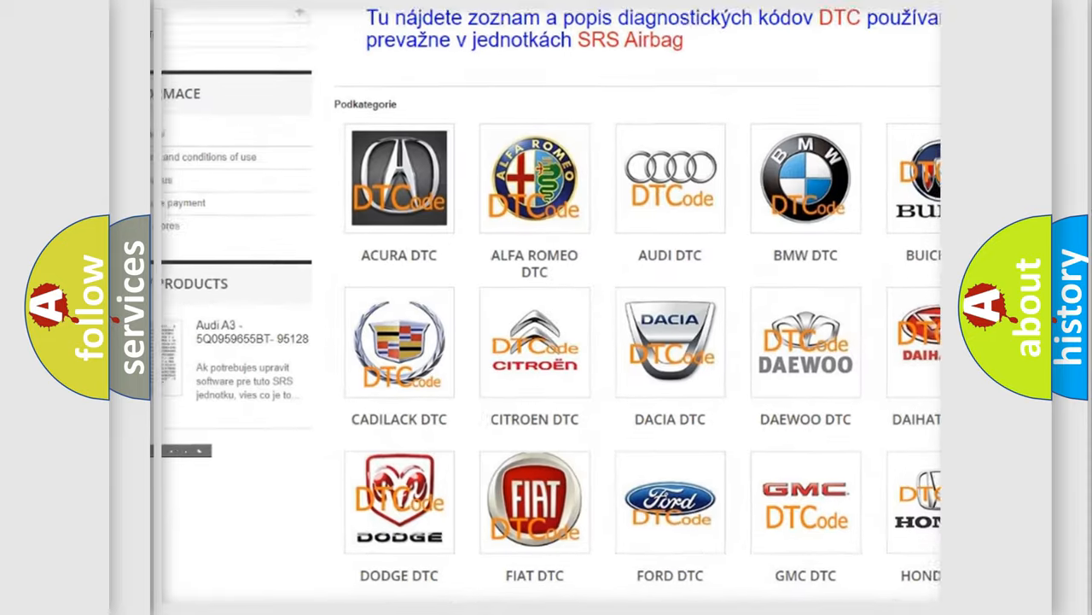
pyautogui.scroll(-3)
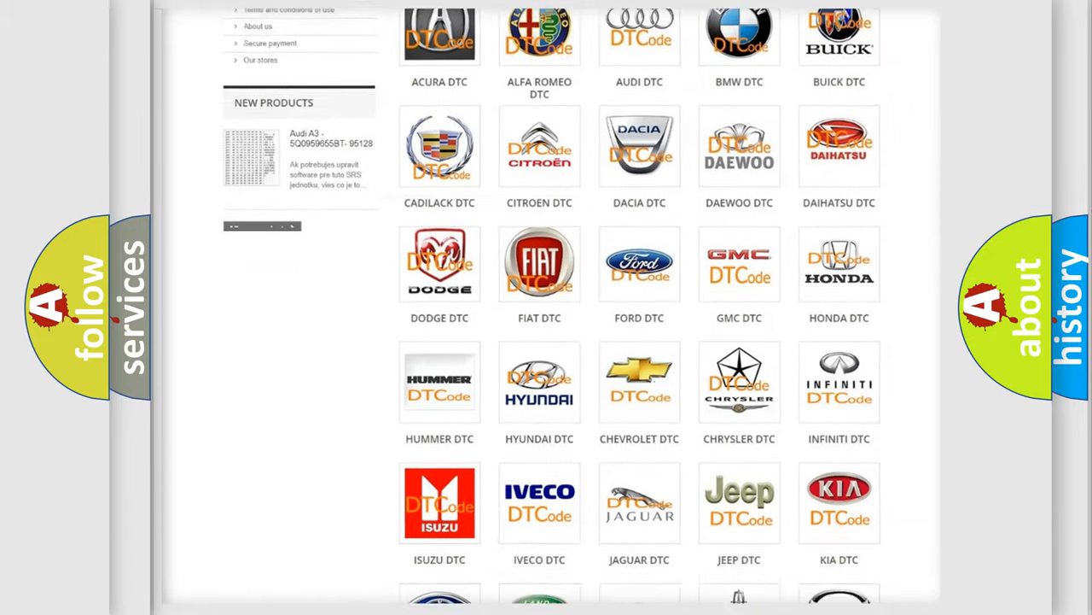
pyautogui.scroll(-3)
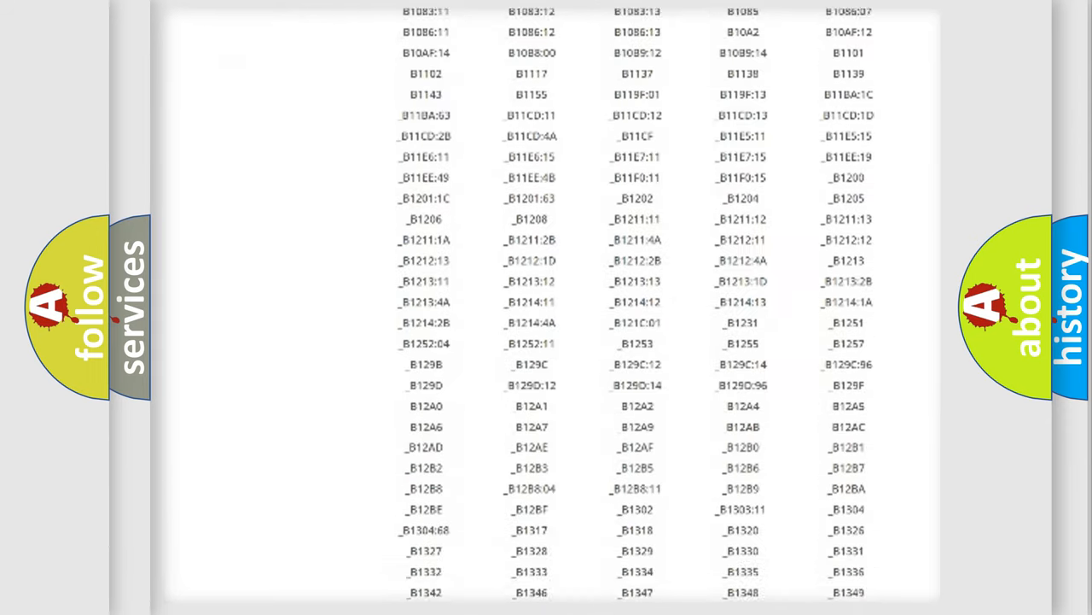
pyautogui.scroll(-3)
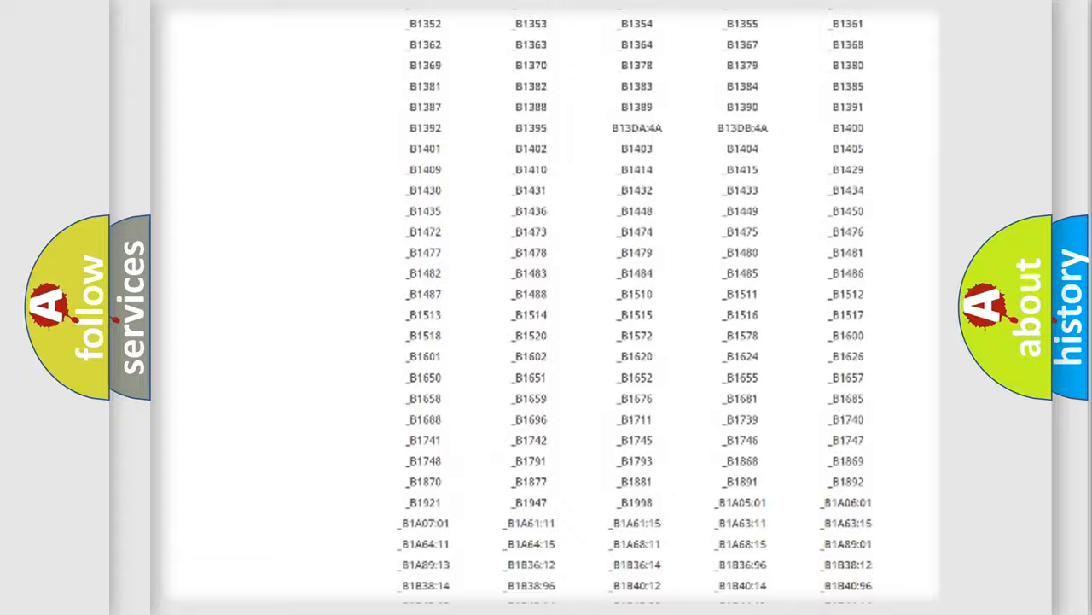
pyautogui.scroll(3)
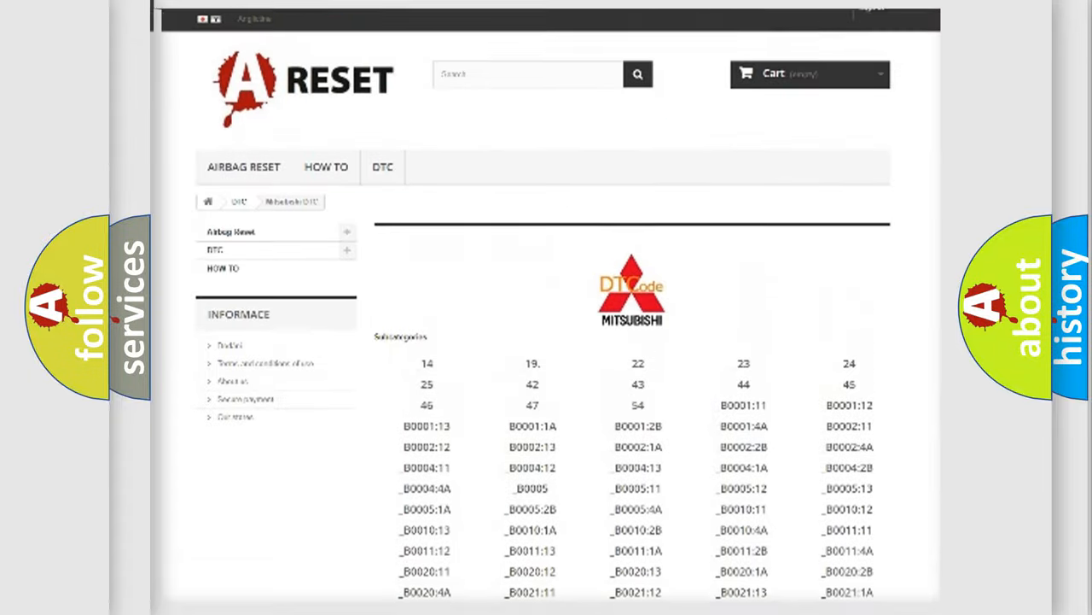